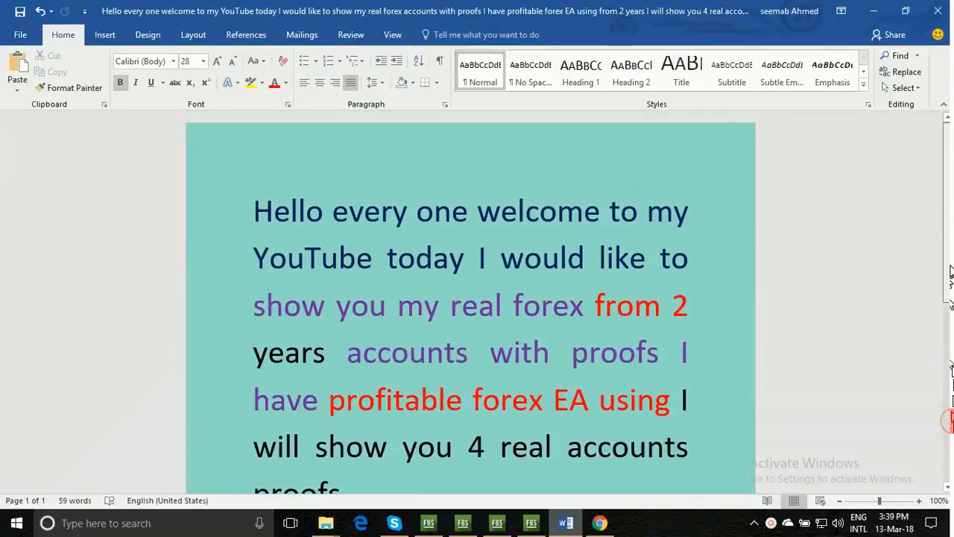
- Bring up the MetaTrader 4 terminal's Account History showing the closed forex trades
scroll(down, 3)
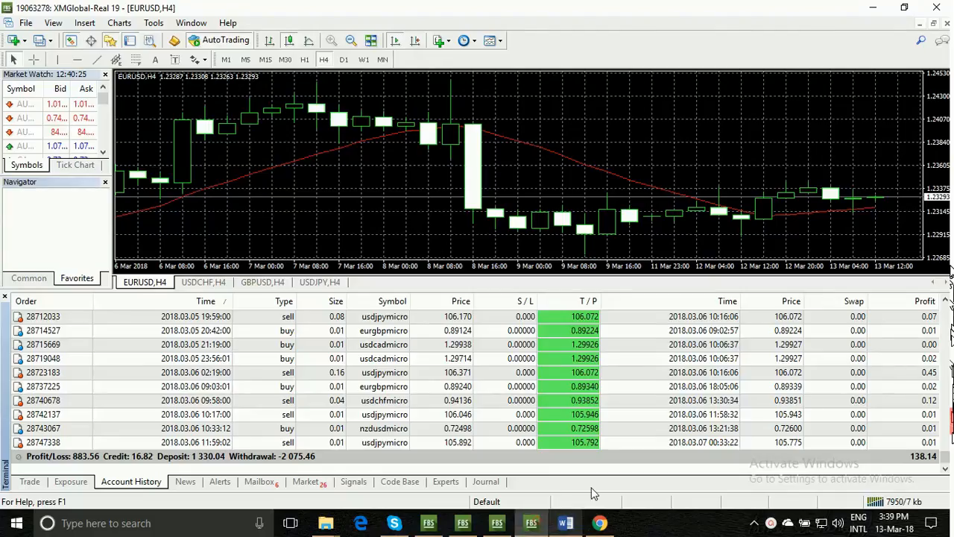
mouse_move(267, 231)
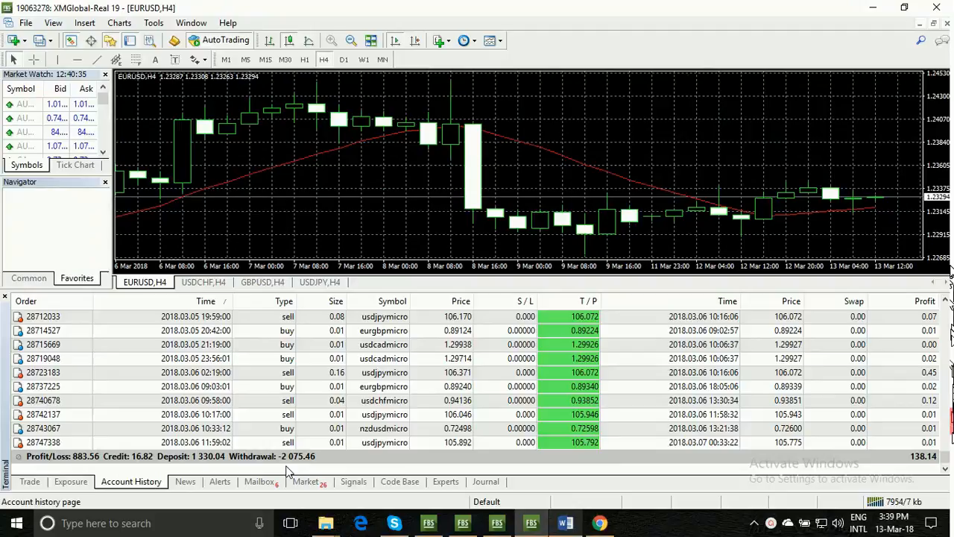
mouse_move(242, 469)
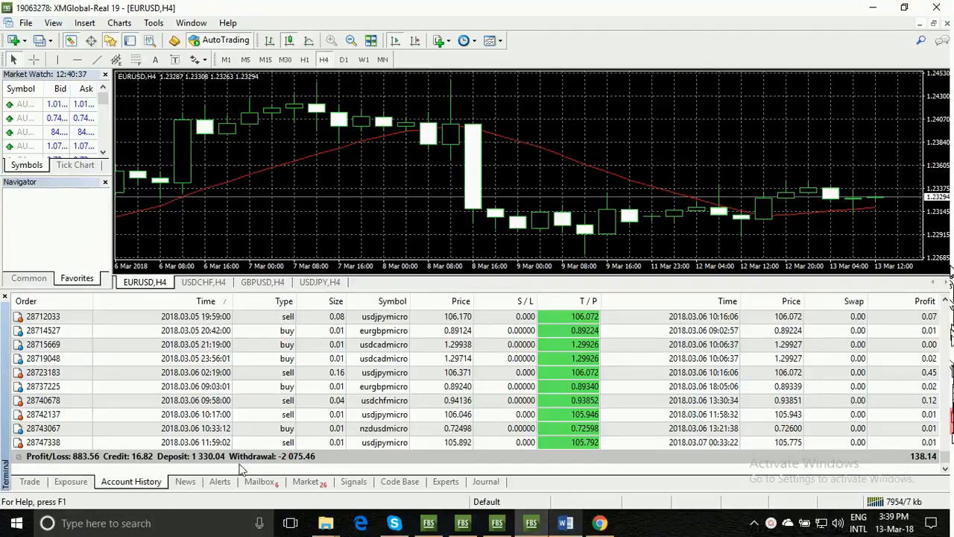
mouse_move(340, 223)
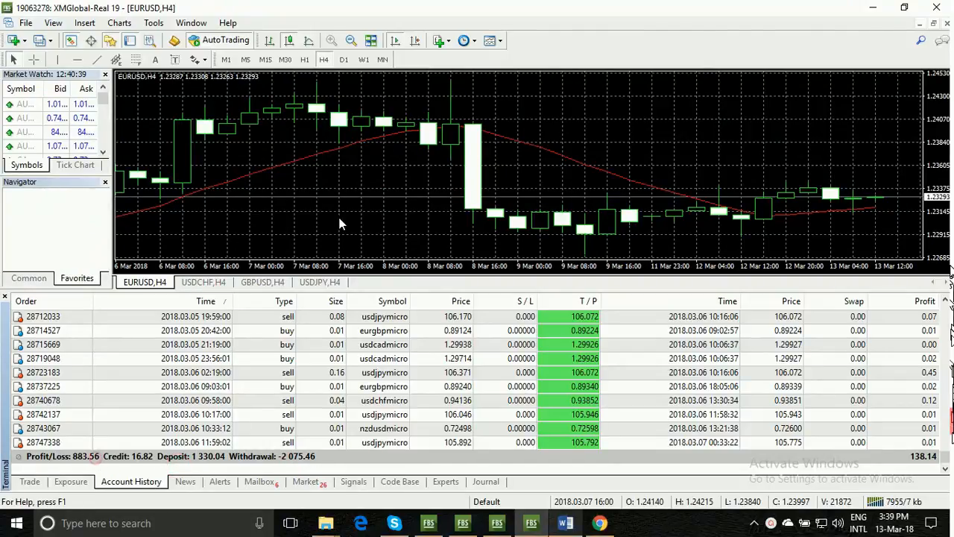
scroll(left, 3)
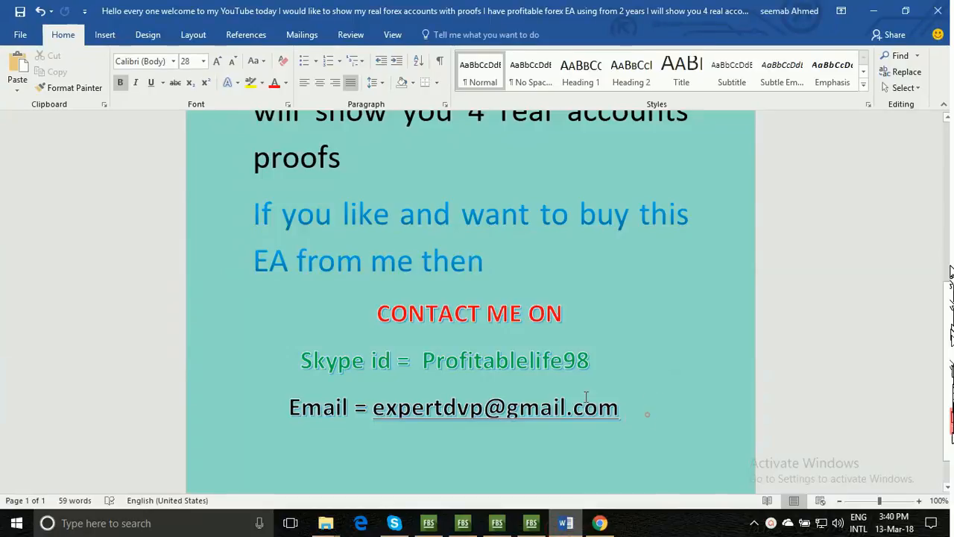
- Select the text from 'If you like' through the Email line, covering the EA offer, Skype and email contacts
drag(253, 215, 618, 408)
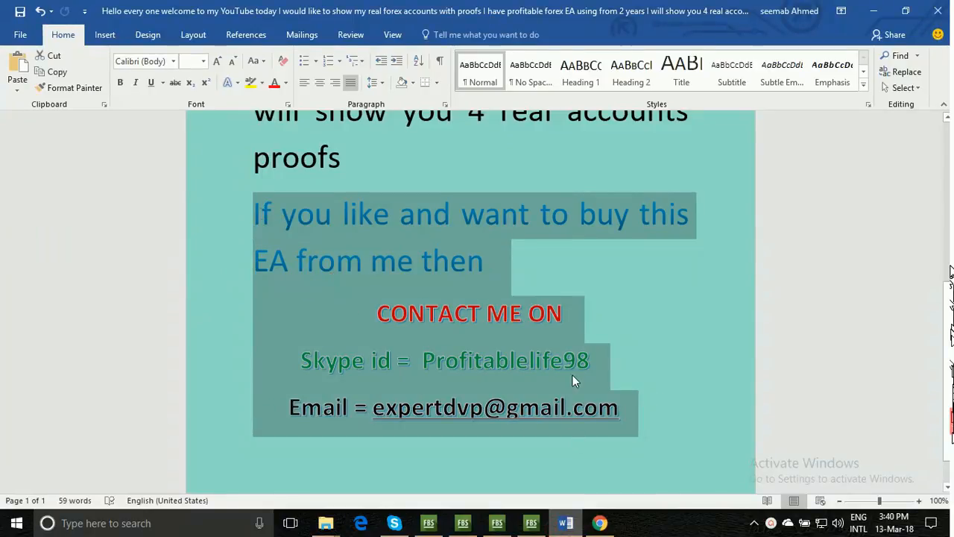
mouse_move(596, 409)
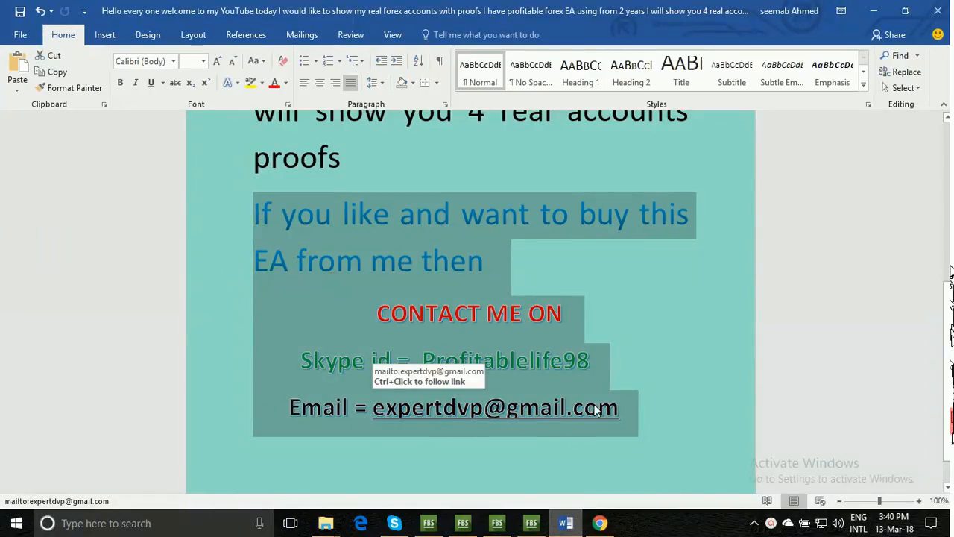
mouse_move(653, 337)
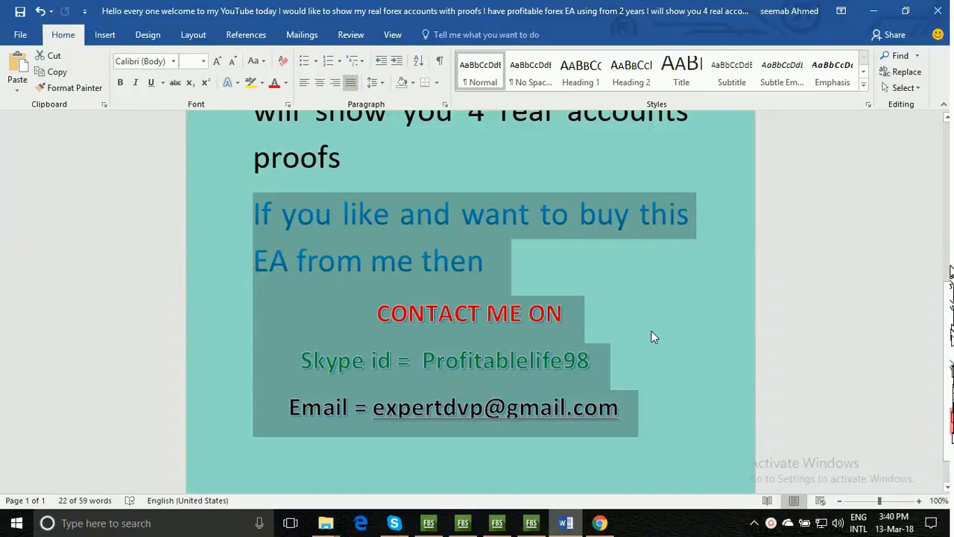